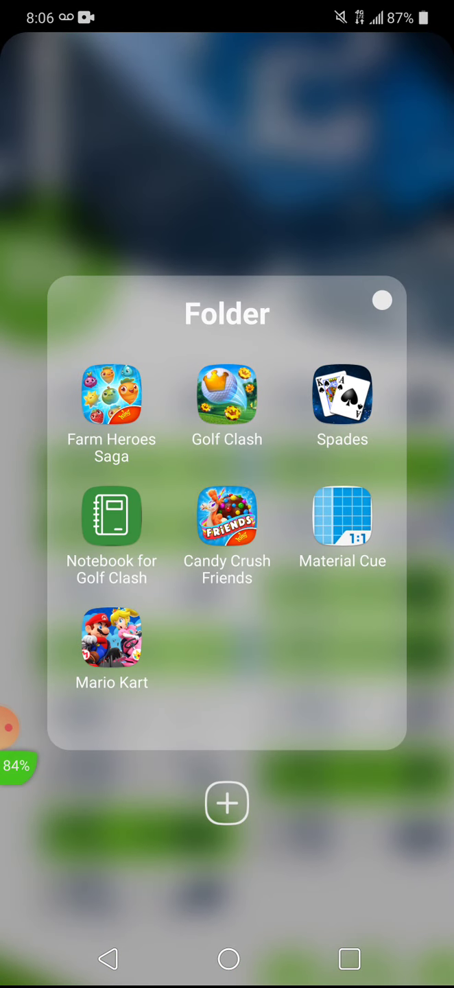
- Launch Material Cue from the home-screen folder to reach its overlay list
left_click(342, 516)
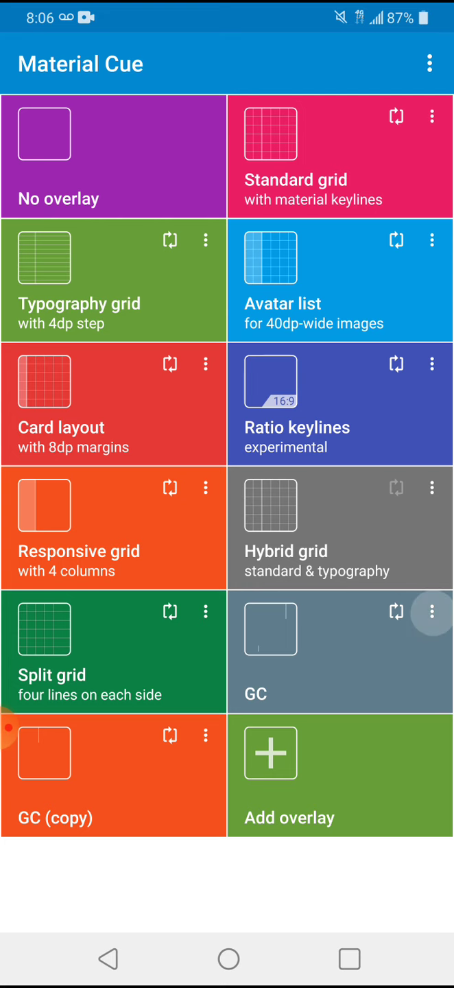
- Choose Edit from the GC tile's menu and review its keyline definition script
left_click(431, 613)
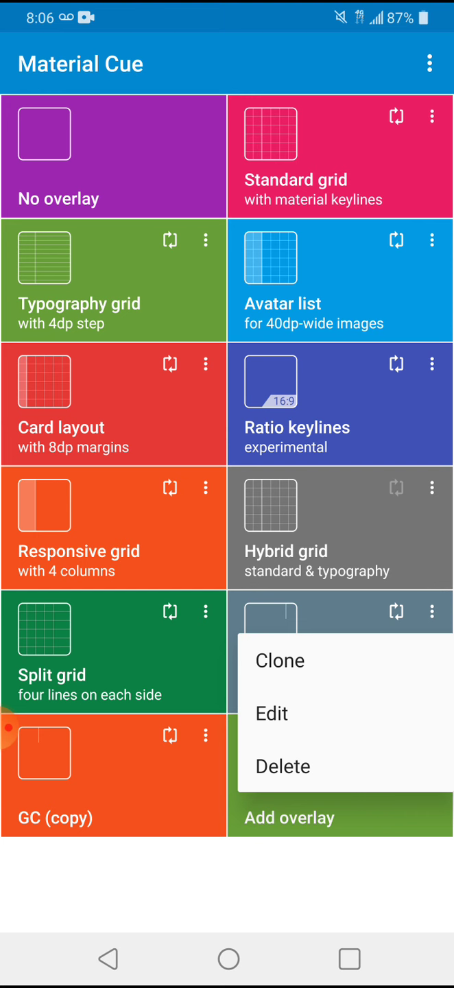
left_click(272, 714)
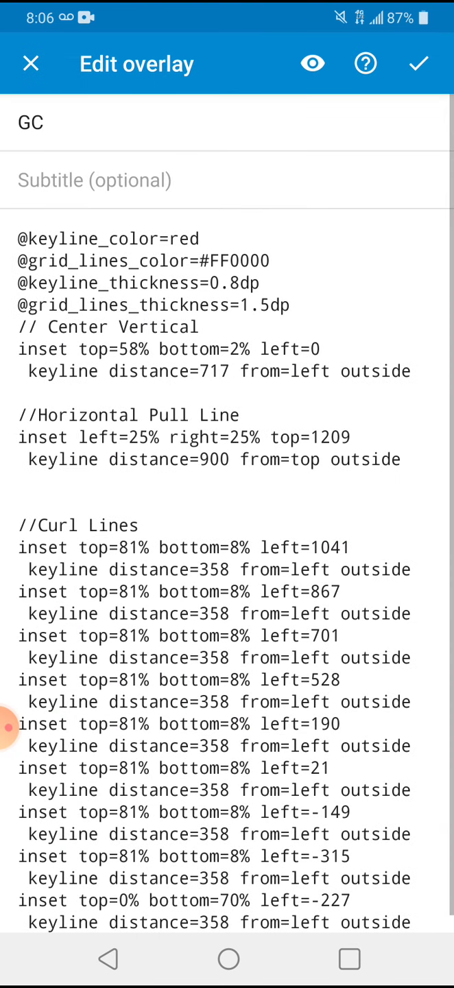
scroll("up", 3)
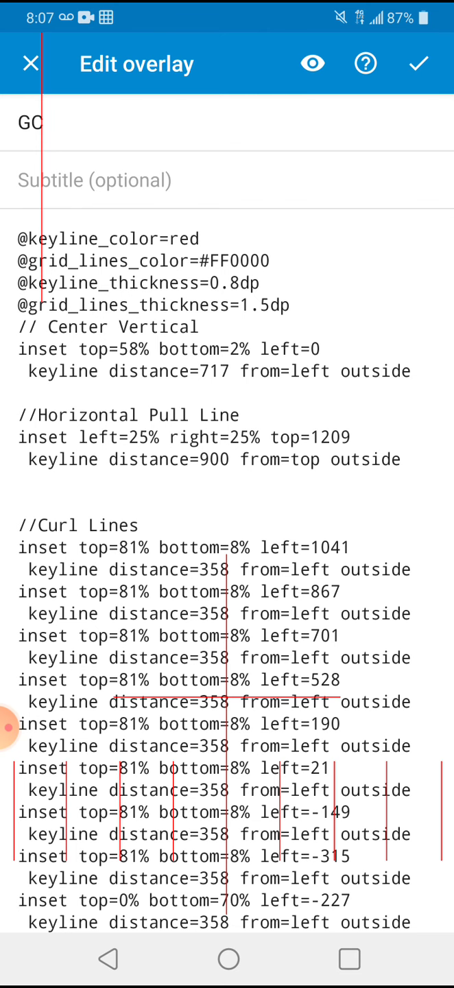
scroll("up", 3)
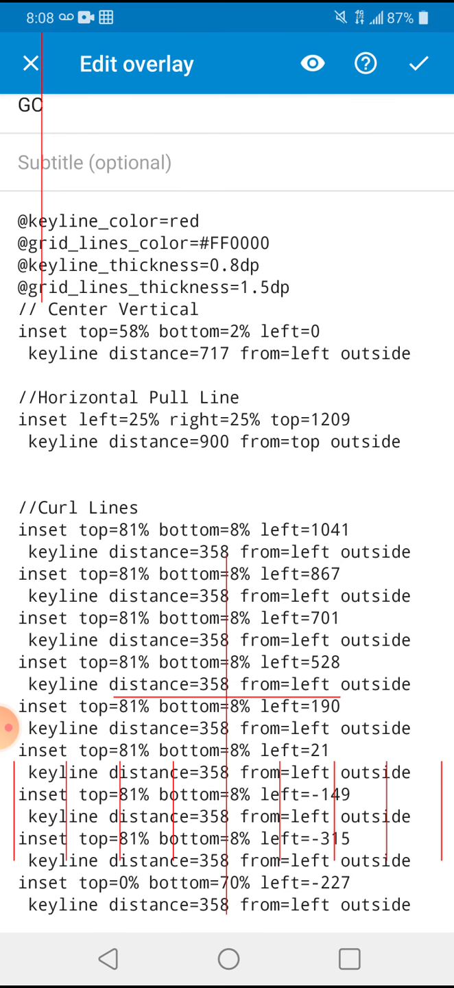
left_click(329, 428)
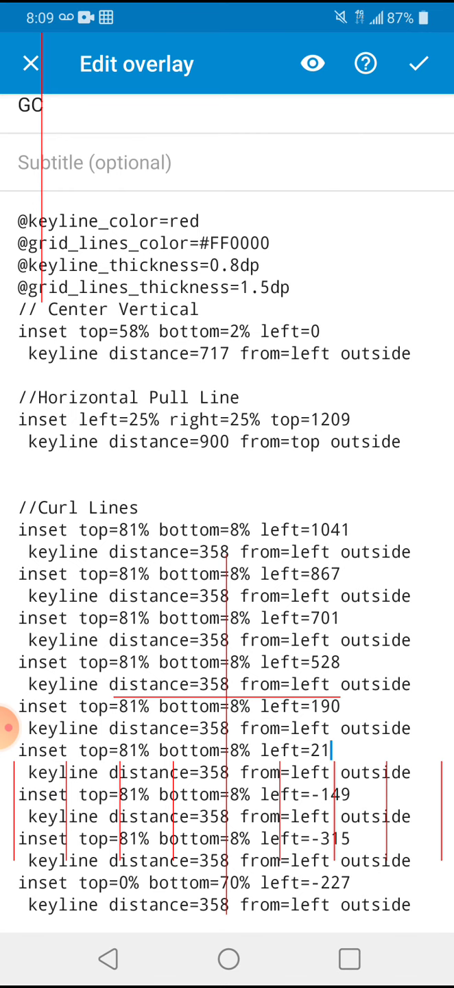
scroll("up", 3)
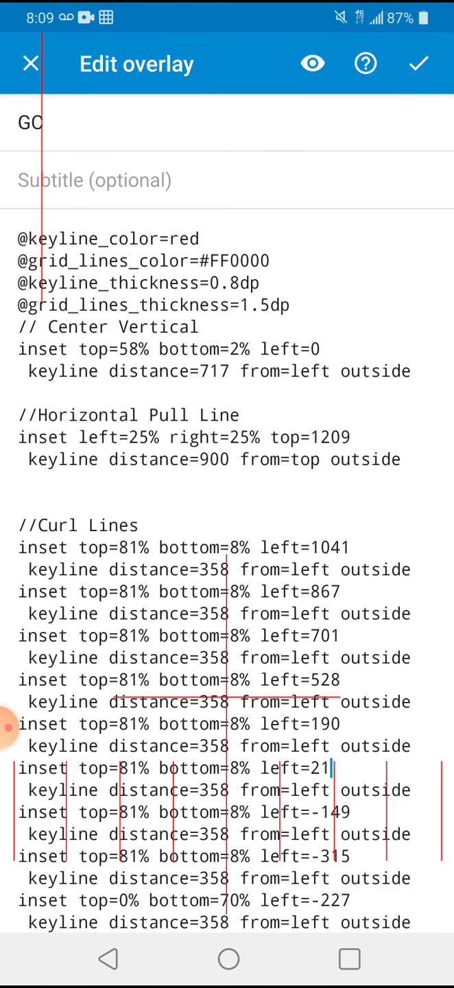
scroll("up", 3)
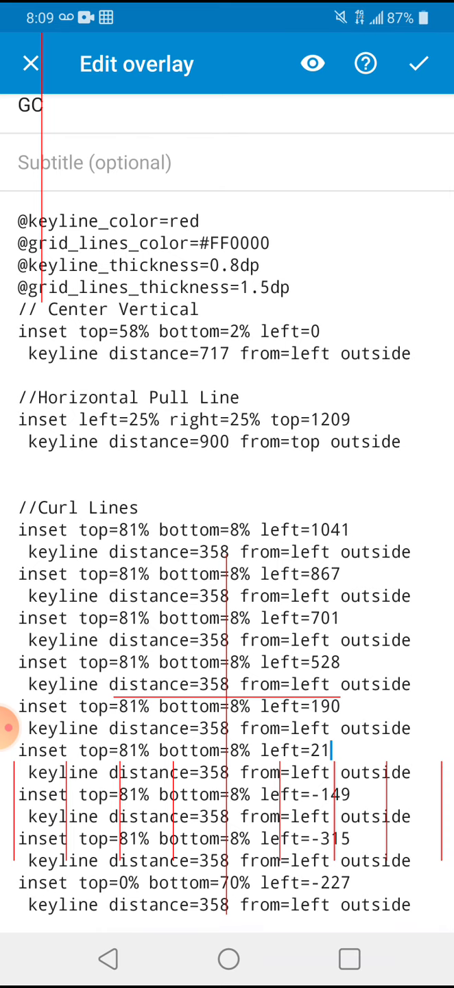